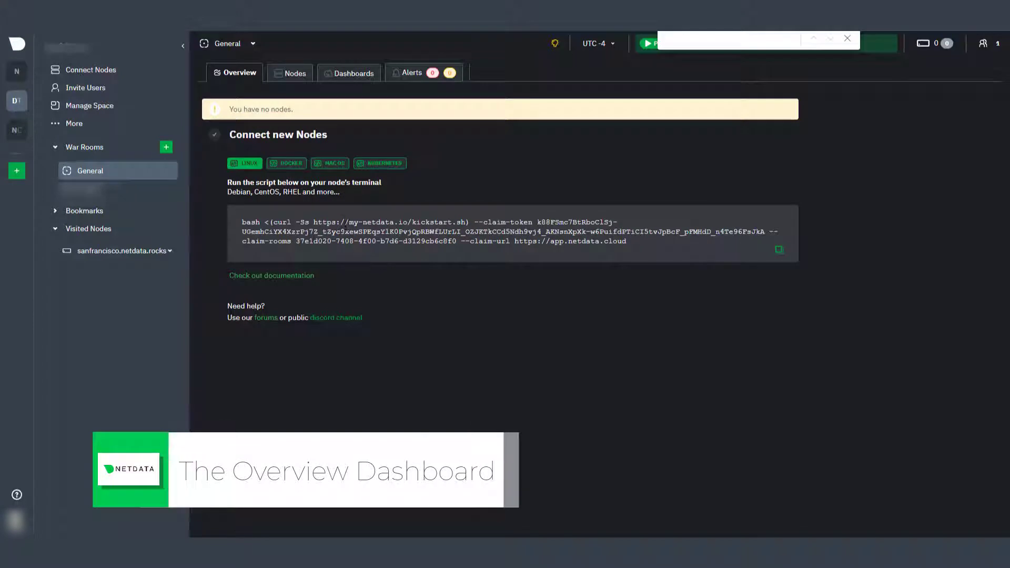
{"action": "mouse_move", "coordinate": [343, 208]}
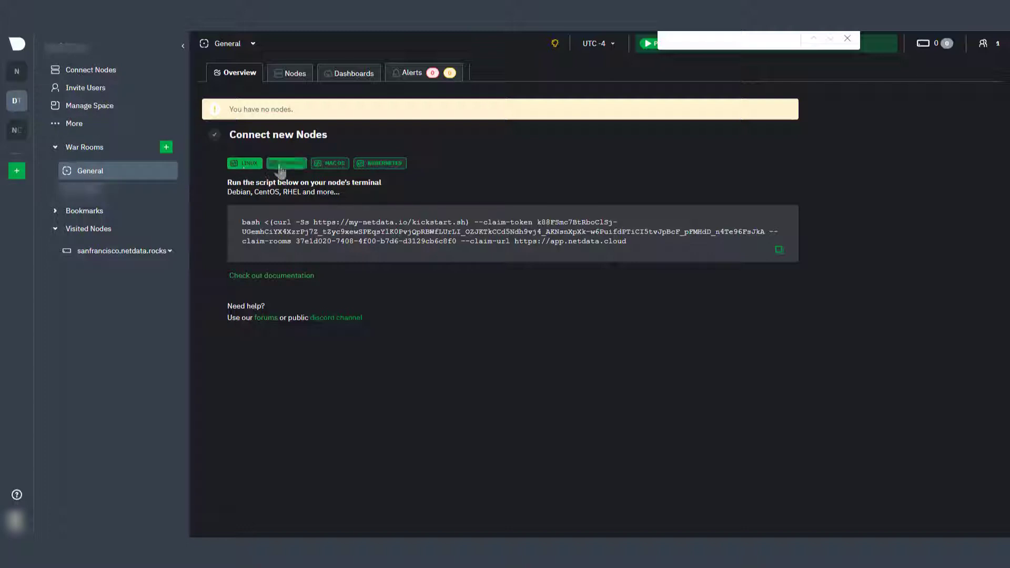
Browse the macOS and Kubernetes install instructions, then view the macOS connection script in the Nodes index
{"action": "left_click", "coordinate": [331, 163]}
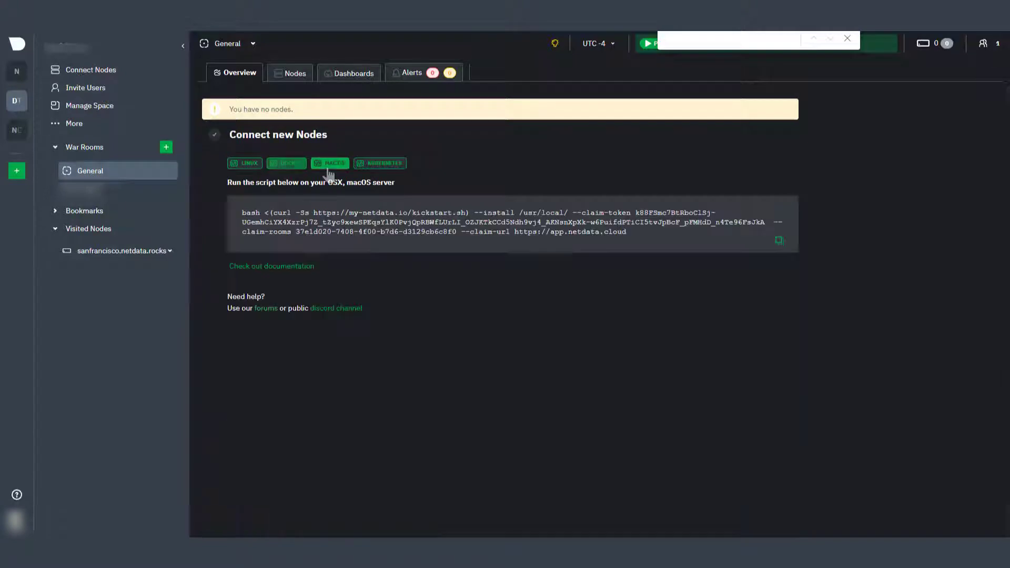
{"action": "left_click", "coordinate": [380, 162]}
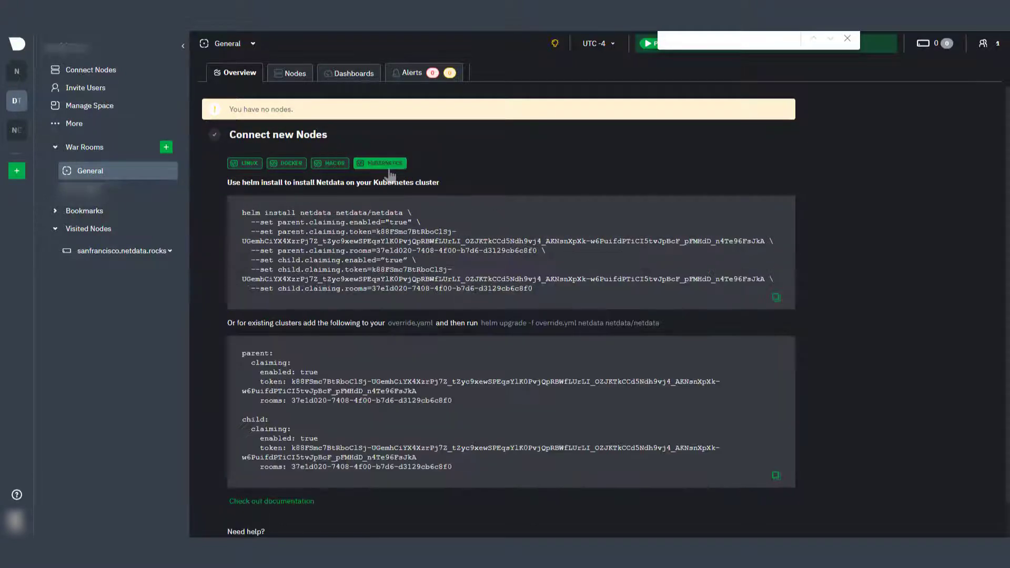
{"action": "mouse_move", "coordinate": [294, 80]}
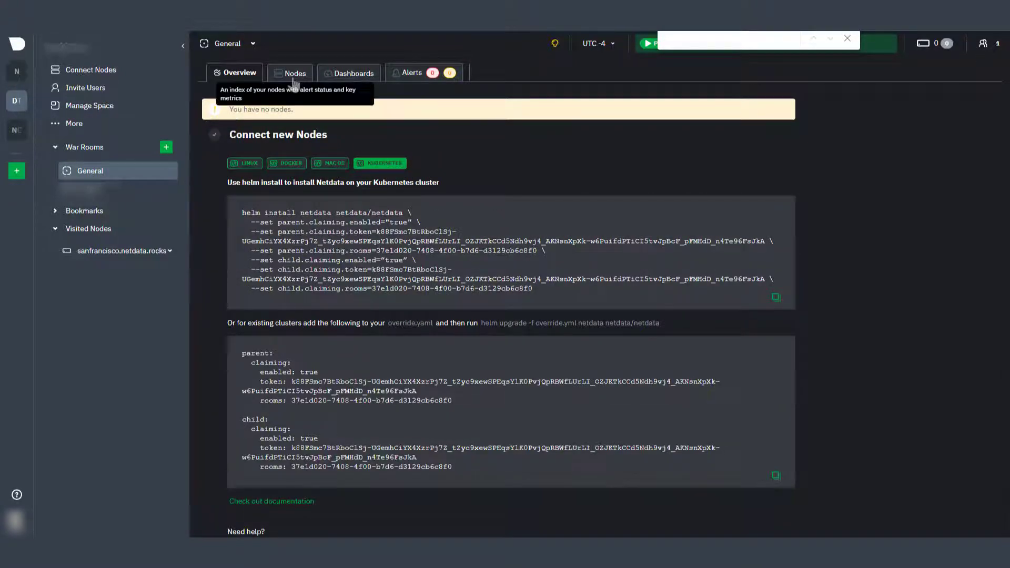
{"action": "left_click", "coordinate": [331, 163]}
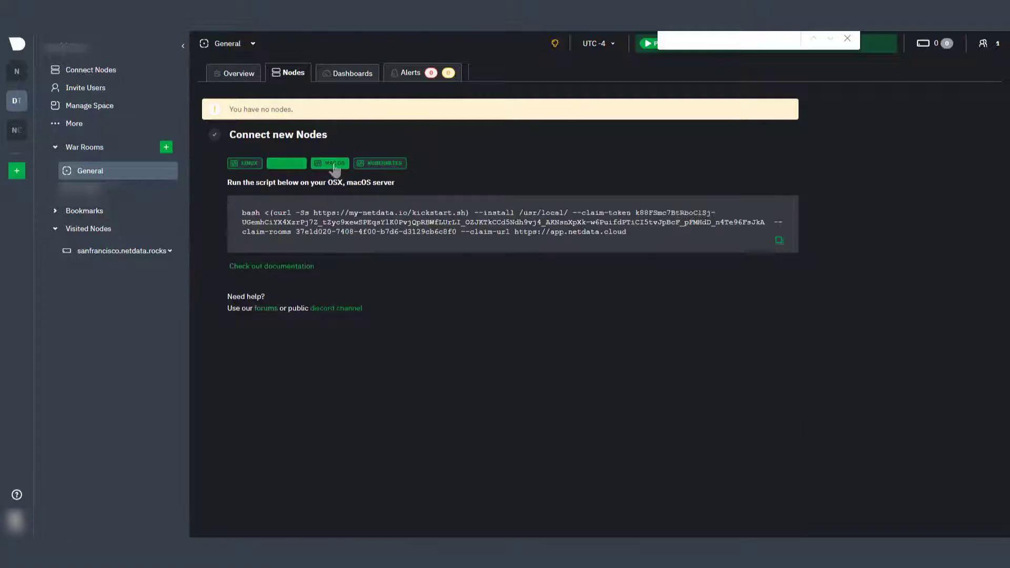
{"action": "left_click", "coordinate": [379, 163]}
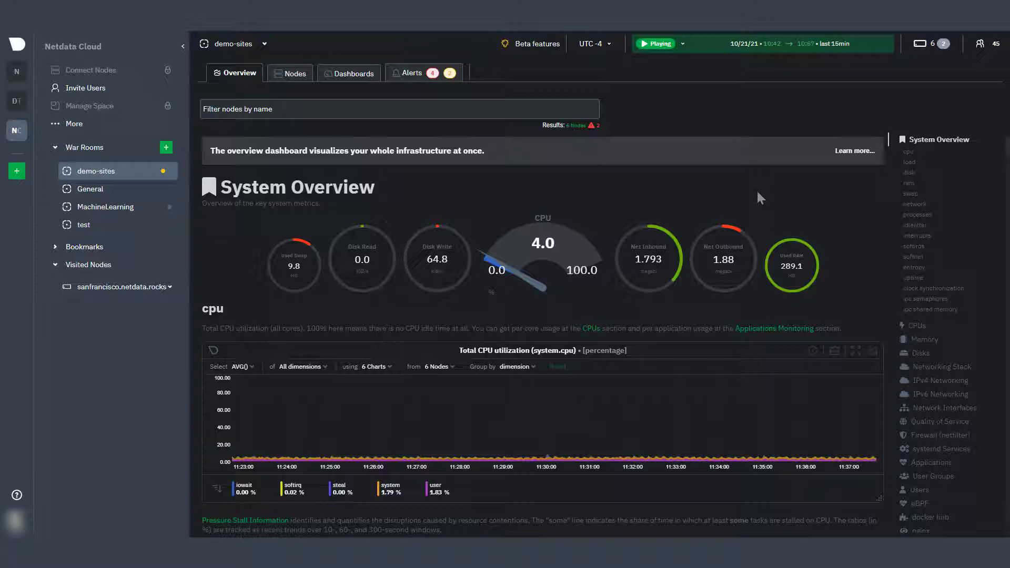
{"action": "mouse_move", "coordinate": [765, 205]}
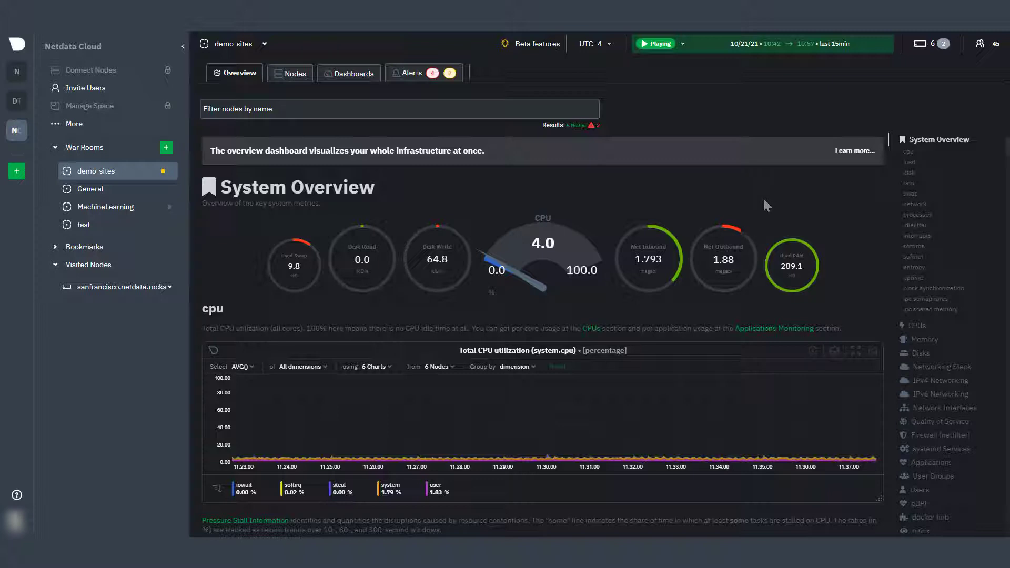
{"action": "mouse_move", "coordinate": [857, 160]}
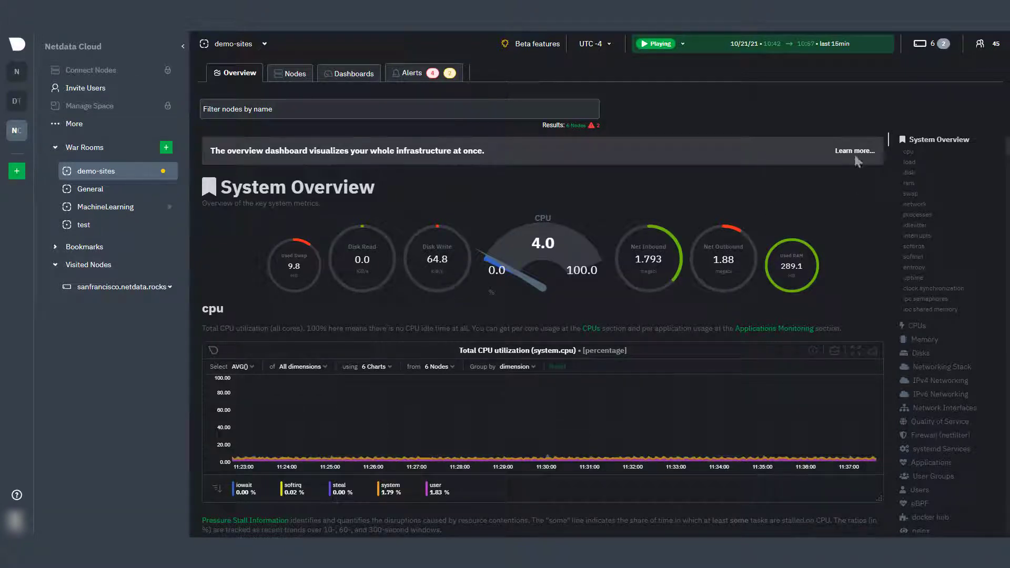
Expand and then collapse the 'Learn more' explanation on the Overview banner
{"action": "left_click", "coordinate": [854, 152]}
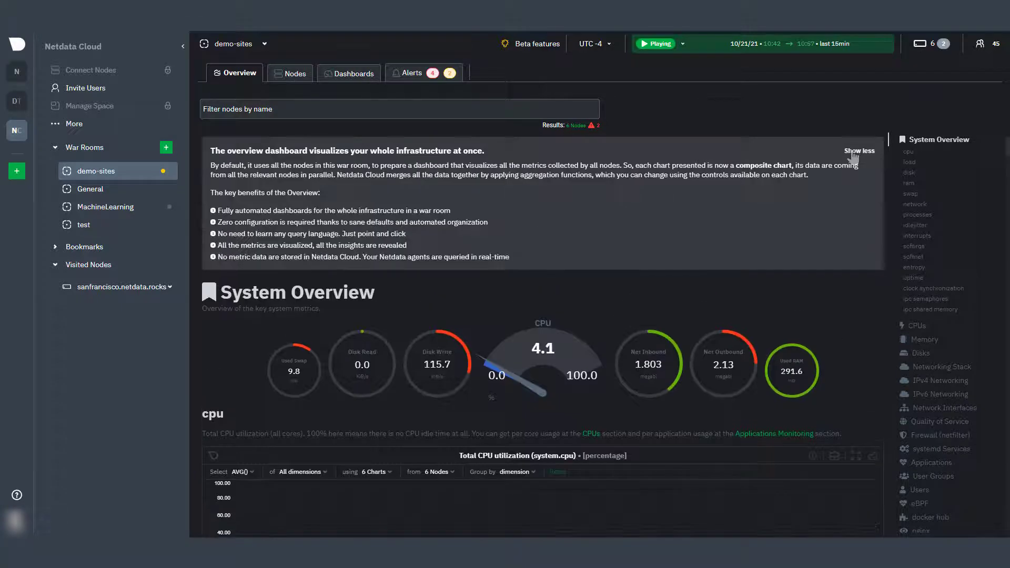
{"action": "left_click", "coordinate": [858, 151]}
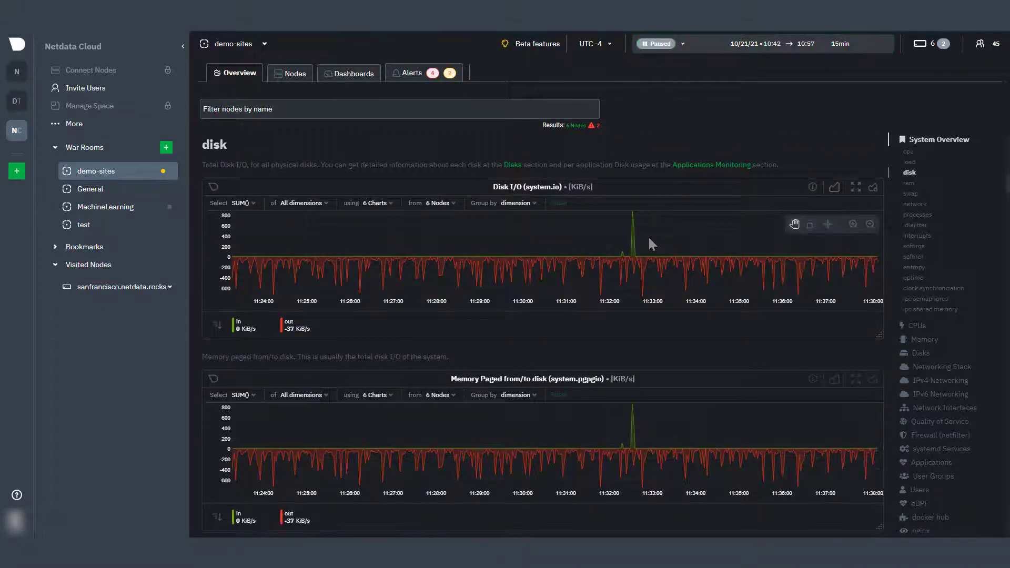
Scroll down the Overview dashboard through the load and Disk I/O charts
{"action": "scroll", "scroll_direction": "down", "scroll_amount": 3}
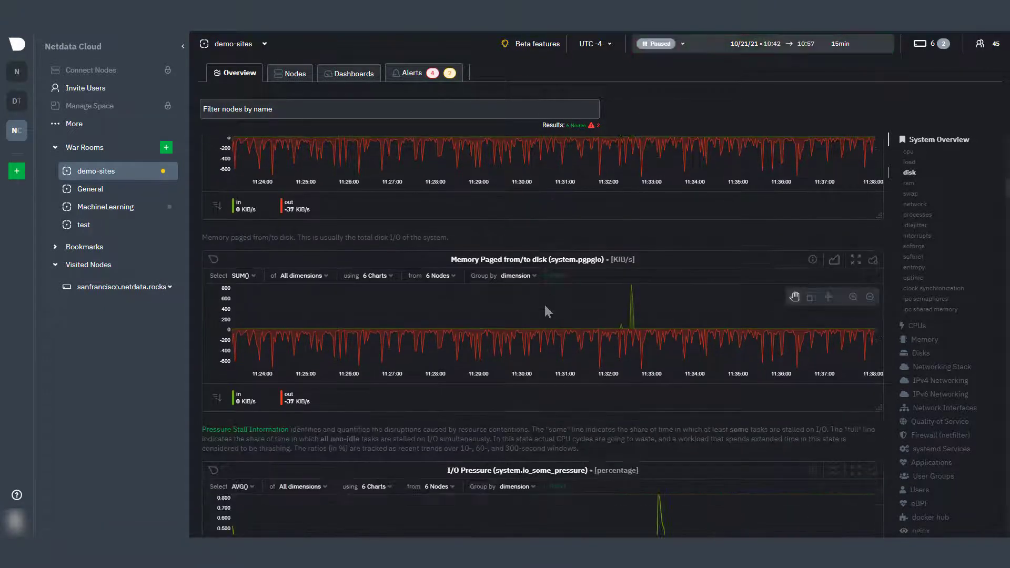
{"action": "left_click", "coordinate": [656, 44]}
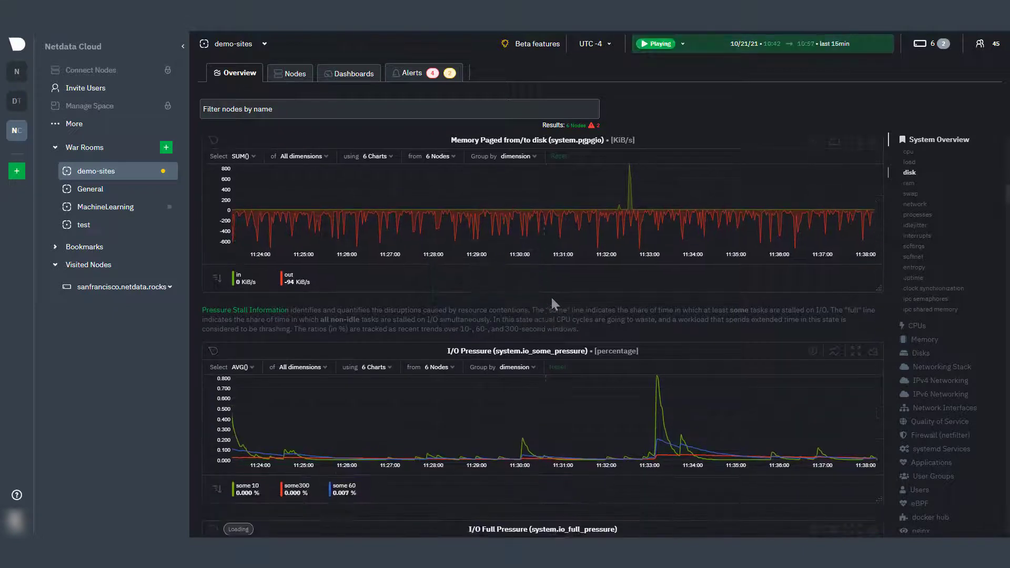
{"action": "scroll", "scroll_direction": "down", "scroll_amount": 3}
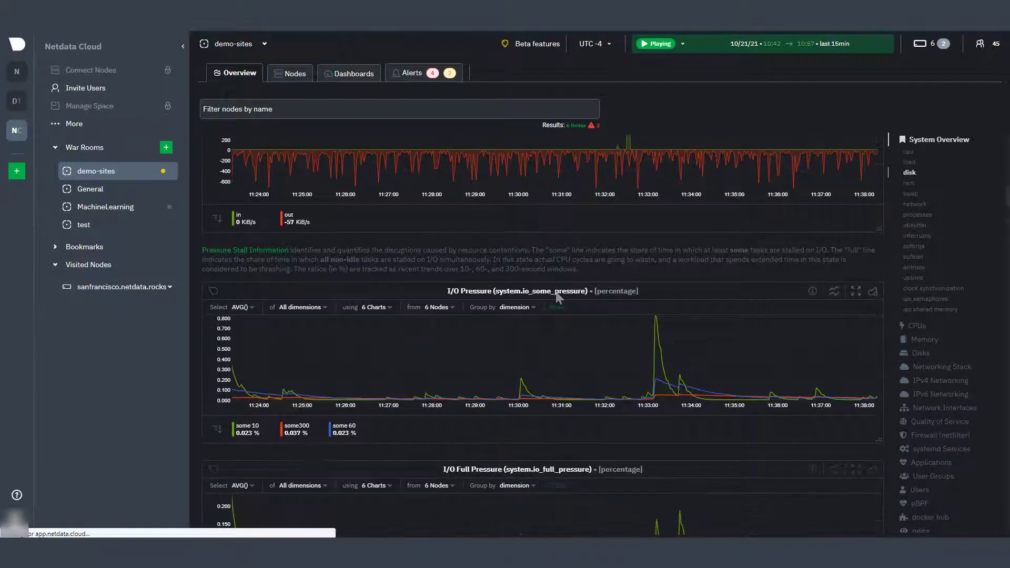
{"action": "scroll", "scroll_direction": "down", "scroll_amount": 3}
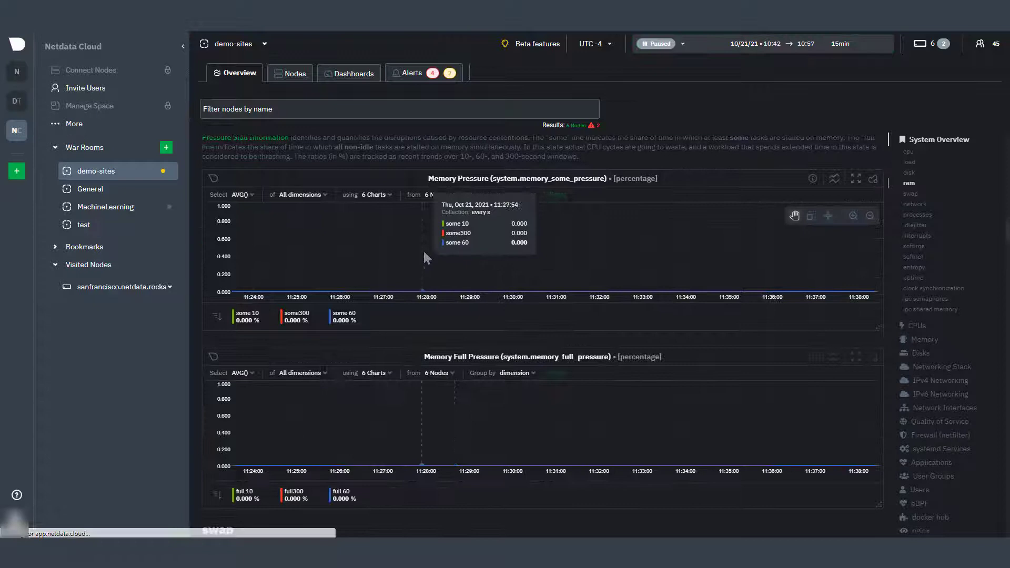
{"action": "left_click", "coordinate": [656, 43]}
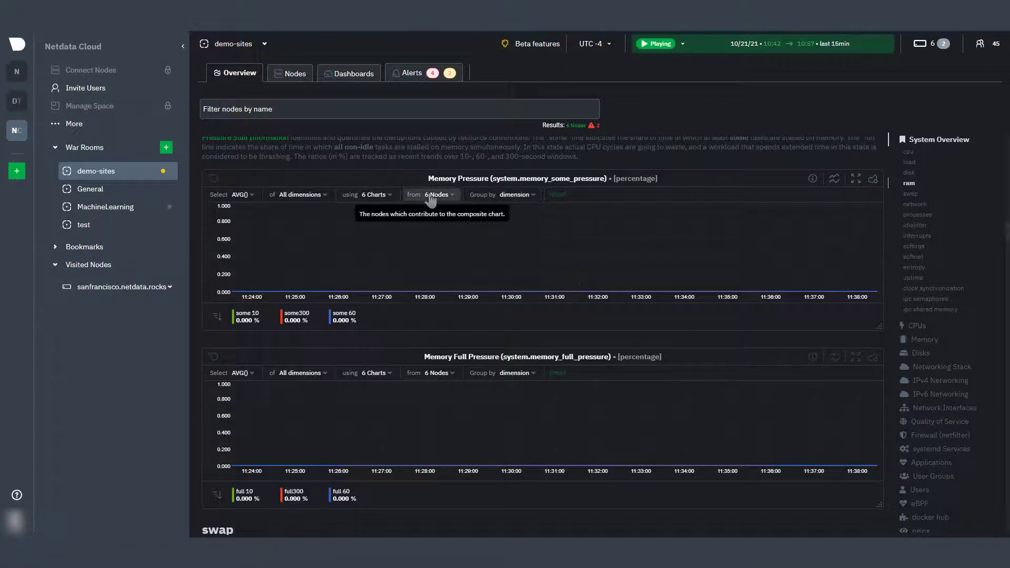
Open the london3 node from the memory pressure chart's node list, then close its view
{"action": "left_click", "coordinate": [433, 194]}
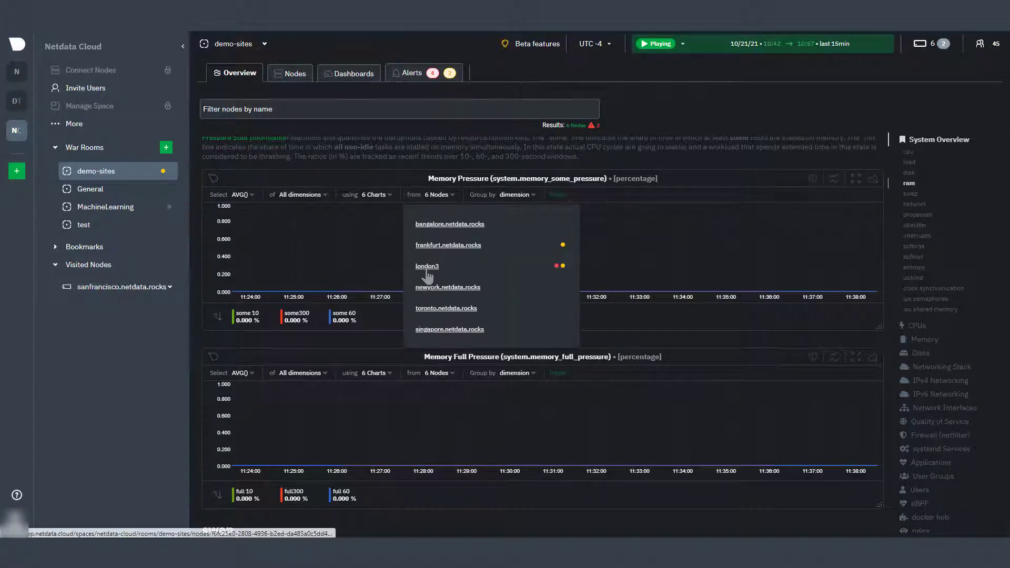
{"action": "left_click", "coordinate": [427, 267]}
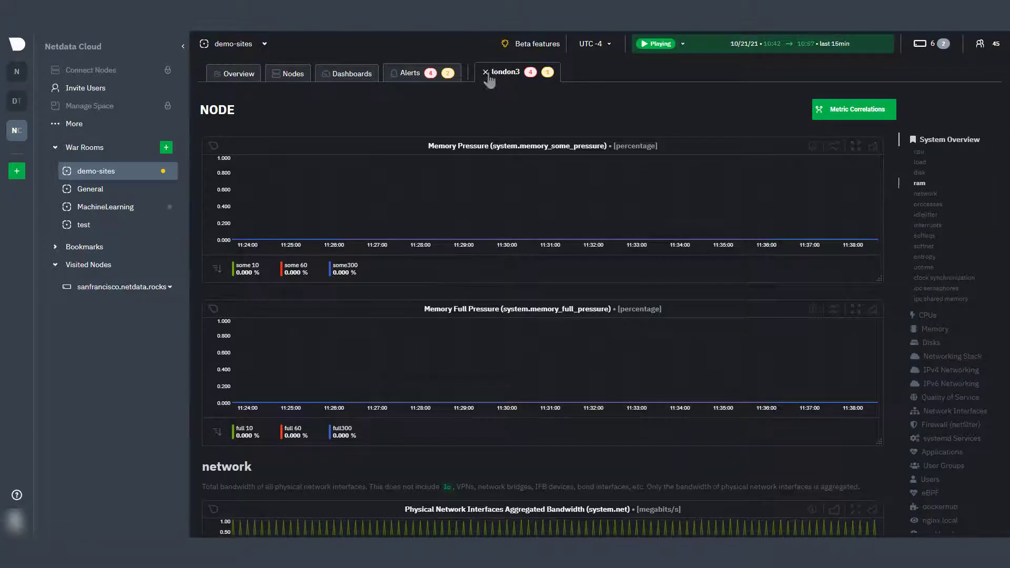
{"action": "left_click", "coordinate": [487, 71]}
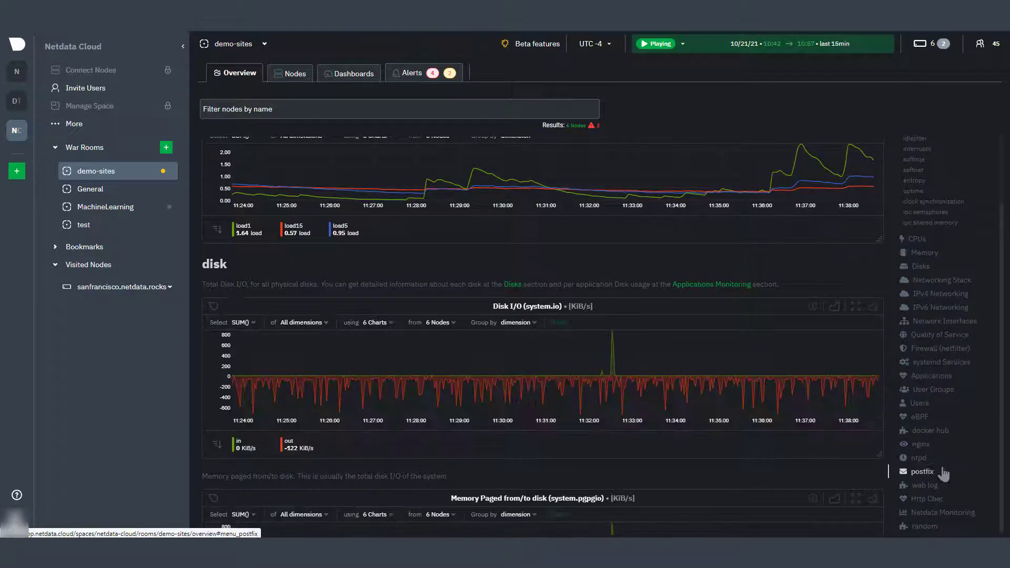
Jump to the nginx section and inspect its Active Connections chart across six nodes
{"action": "left_click", "coordinate": [920, 443]}
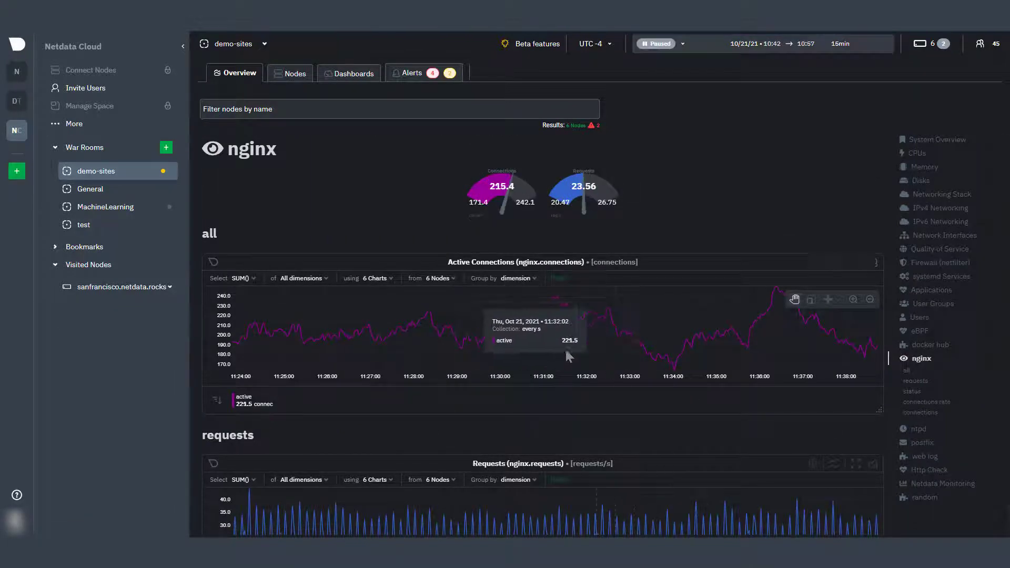
{"action": "mouse_move", "coordinate": [351, 338]}
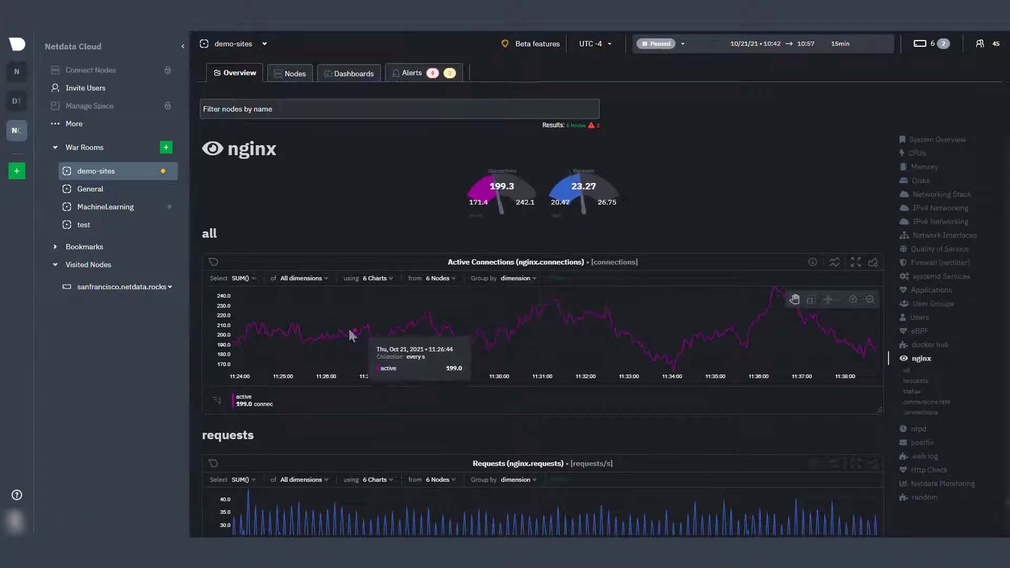
{"action": "left_click", "coordinate": [654, 43]}
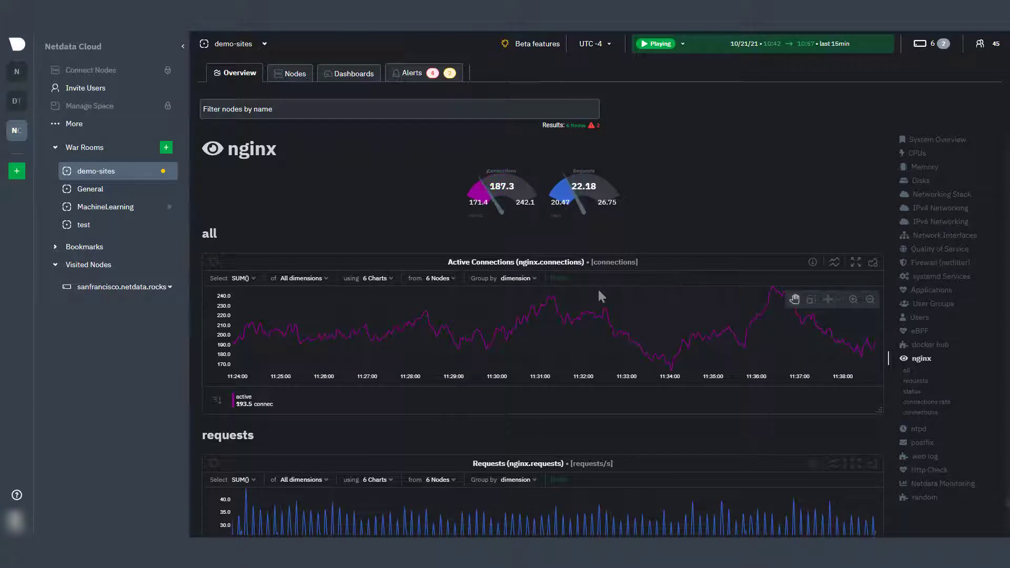
{"action": "mouse_move", "coordinate": [522, 281]}
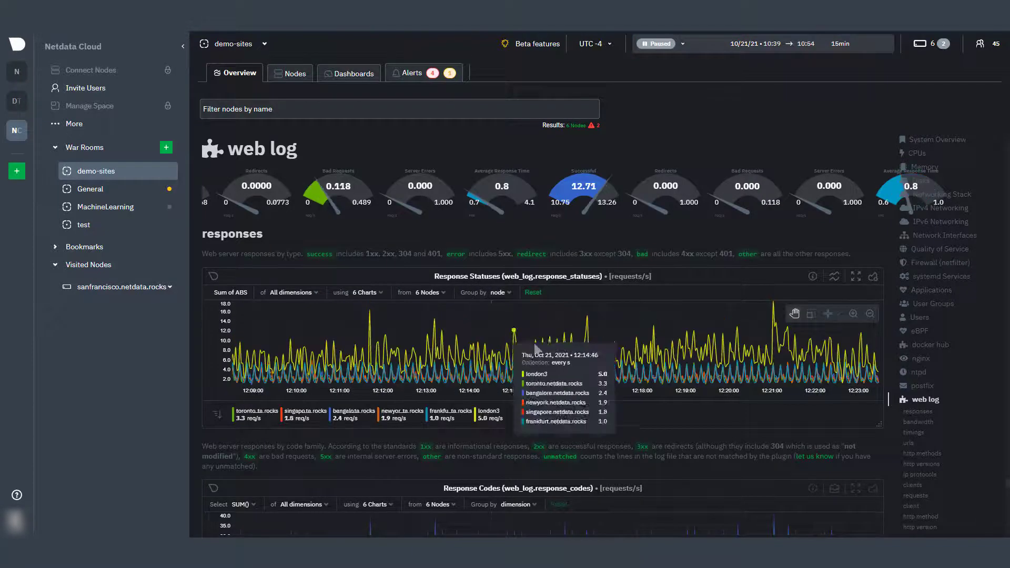
{"action": "mouse_move", "coordinate": [298, 338]}
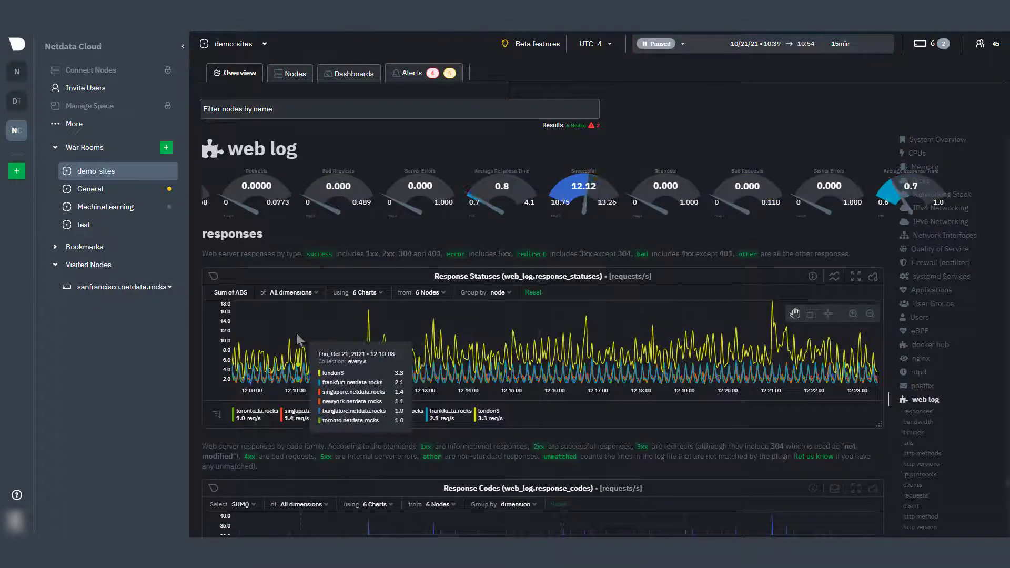
Inspect the web log Response Statuses chart grouped by node
{"action": "left_click", "coordinate": [654, 43]}
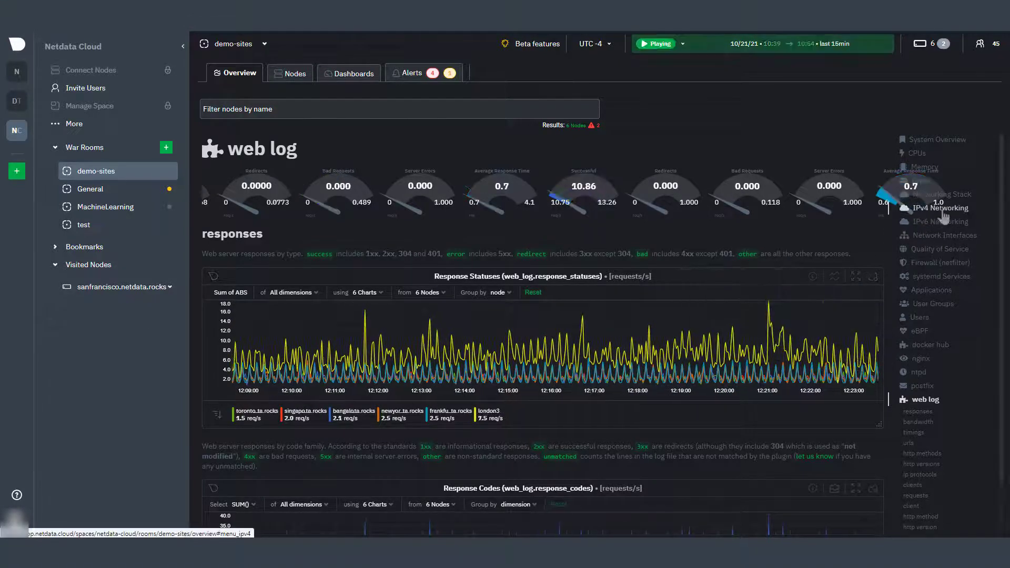
Jump to IPv4 Networking and group the IPv4 Sockets Used chart by node
{"action": "left_click", "coordinate": [940, 207]}
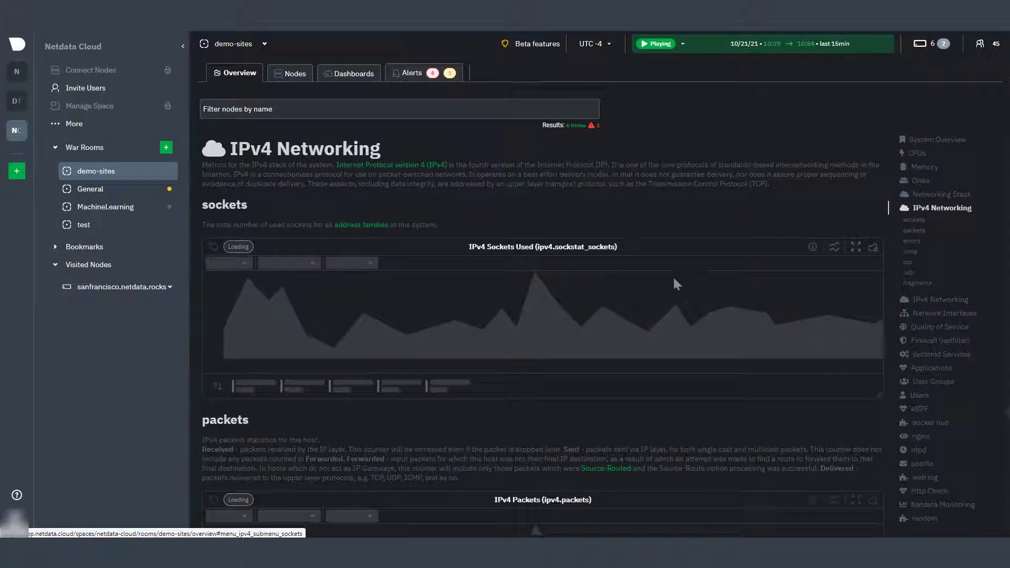
{"action": "left_click", "coordinate": [654, 43]}
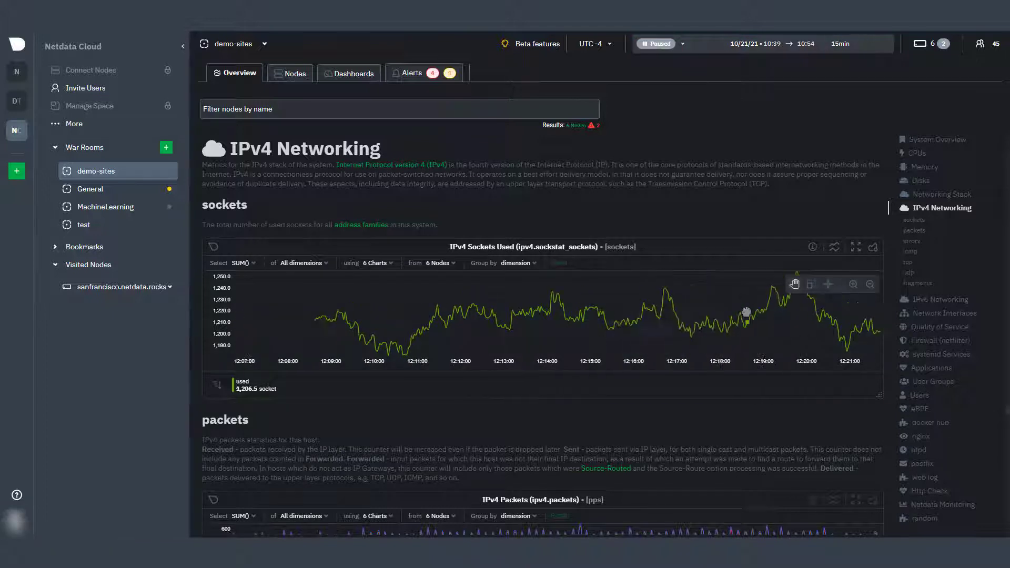
{"action": "left_click", "coordinate": [515, 263]}
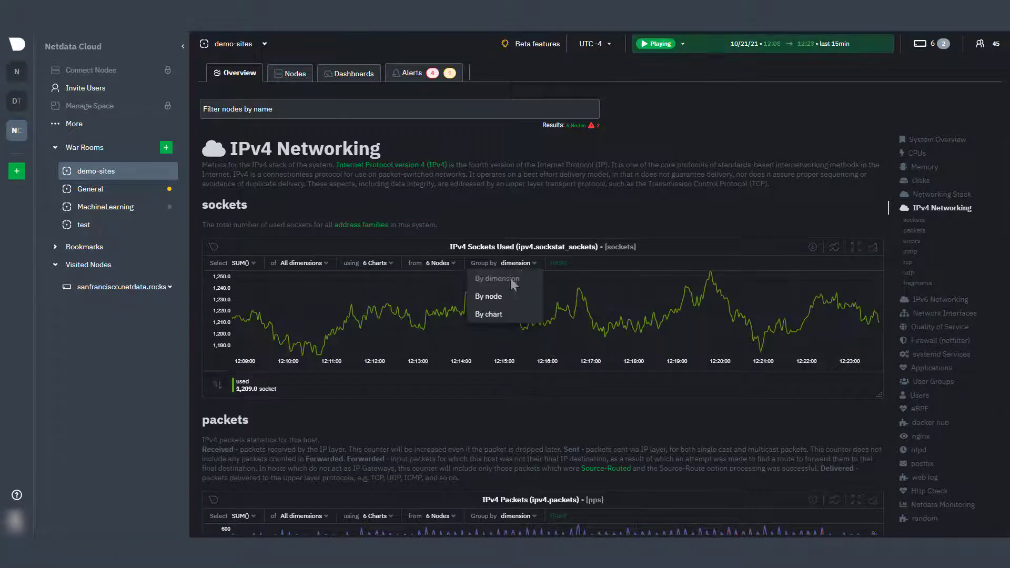
{"action": "left_click", "coordinate": [488, 296]}
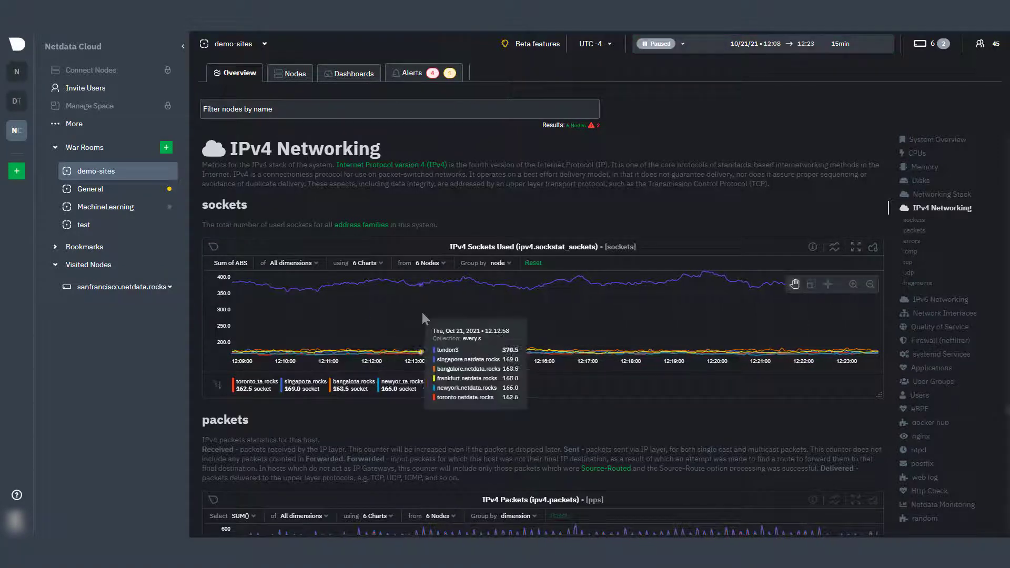
{"action": "left_click", "coordinate": [654, 44]}
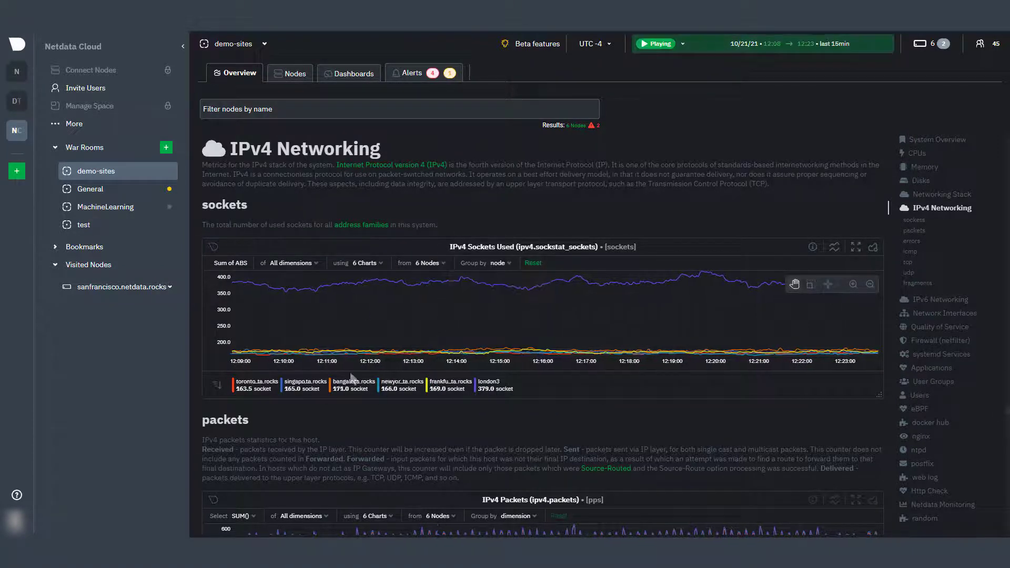
{"action": "mouse_move", "coordinate": [927, 317]}
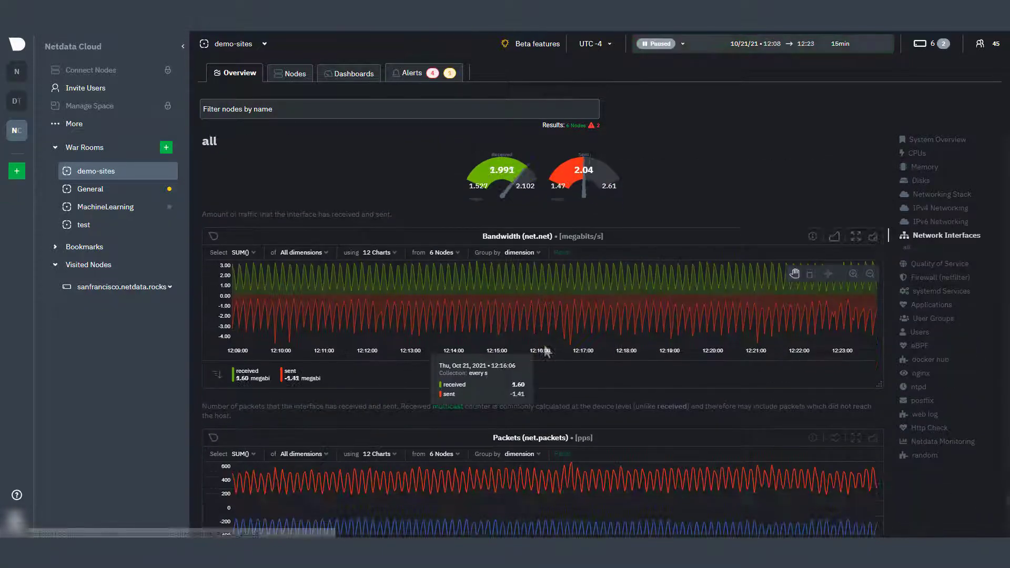
Group the Network Interfaces Bandwidth chart by chart, one series per interface
{"action": "left_click", "coordinate": [520, 247]}
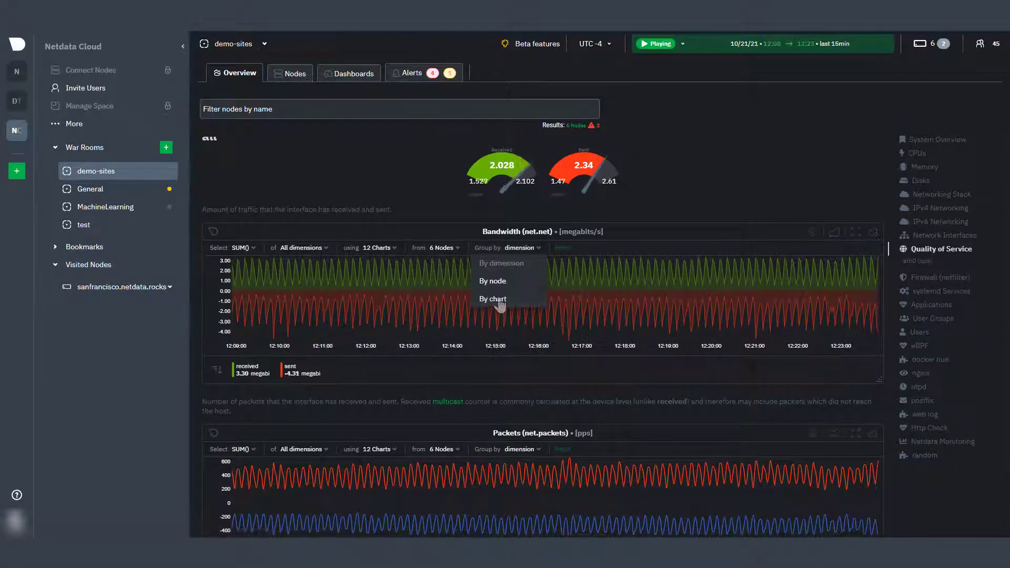
{"action": "left_click", "coordinate": [492, 299]}
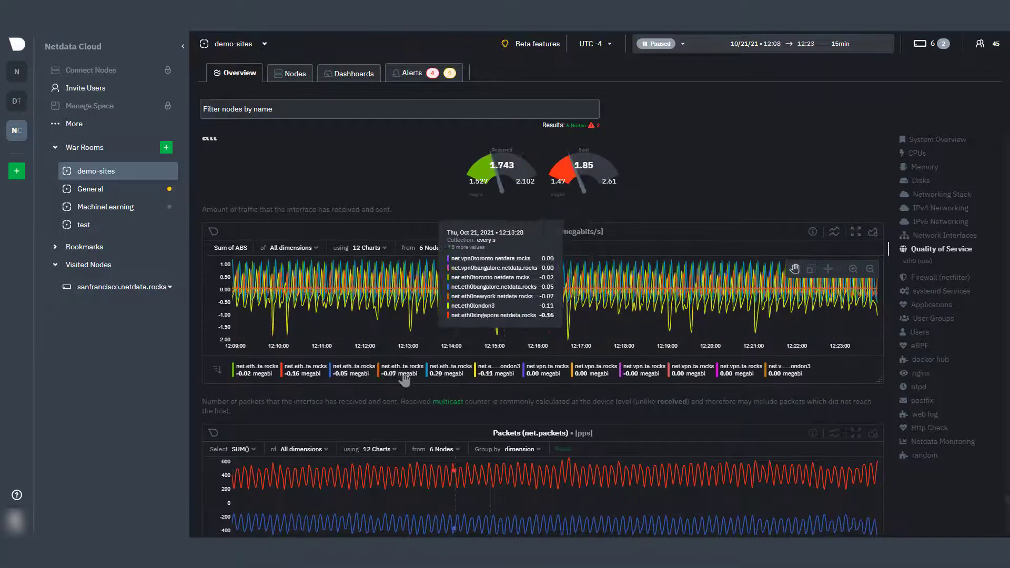
{"action": "left_click", "coordinate": [655, 43]}
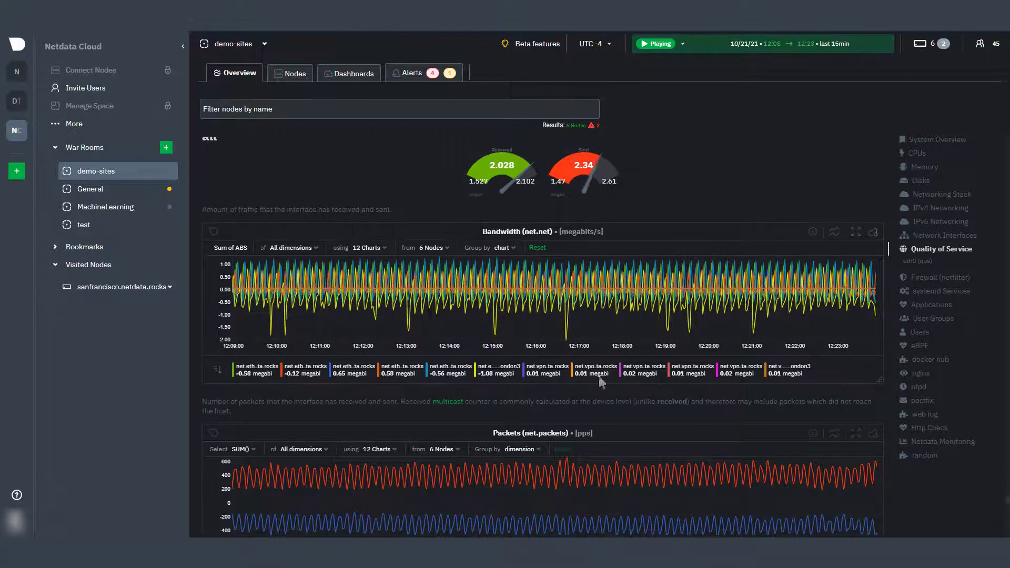